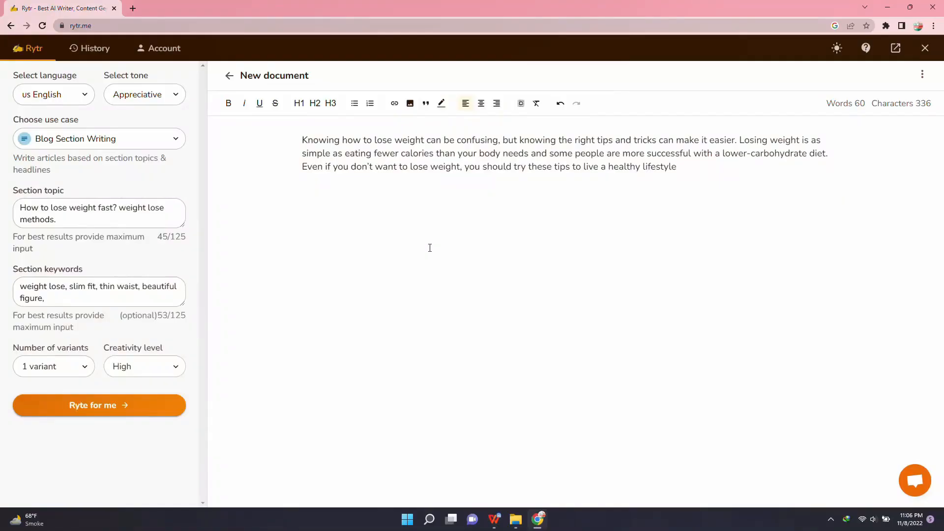
mouse_move(405, 157)
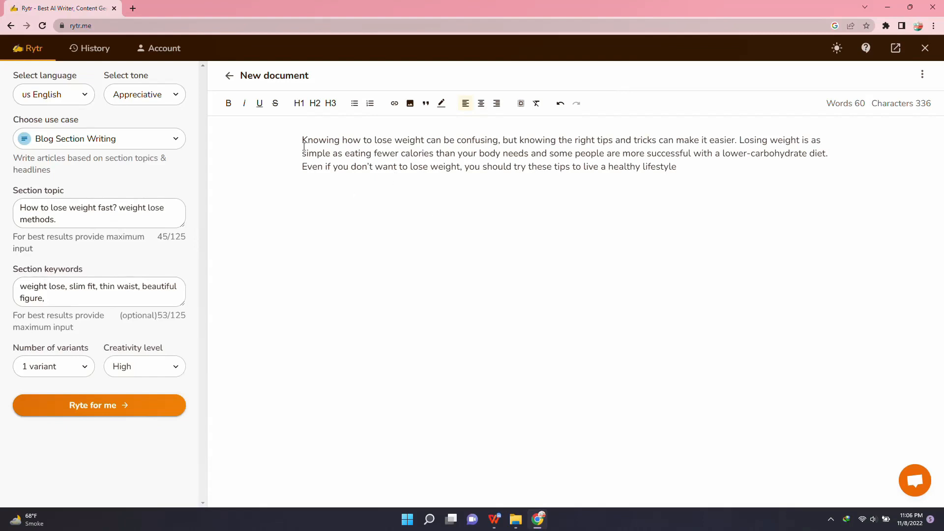
- Select the weight-loss paragraph so Rytr continues it with a sentence about avoiding calories
left_click_drag(303, 140, 542, 140)
type(" .Many people avoid calories and think that they will be able to lose weight")
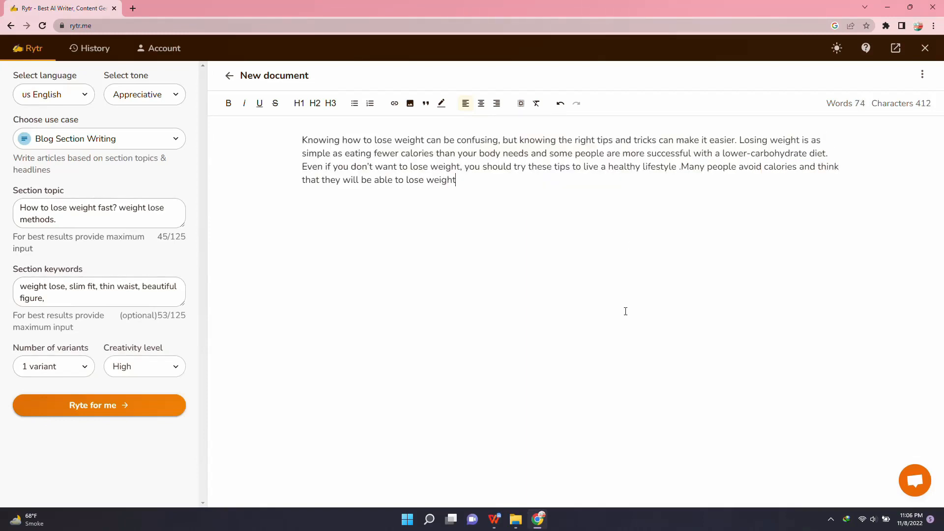
- Extend the paragraph with text on knowing calorie needs and the harm of sugary drinks
type("without counting them. This is not true. You need to know how many calories you need in order to live")
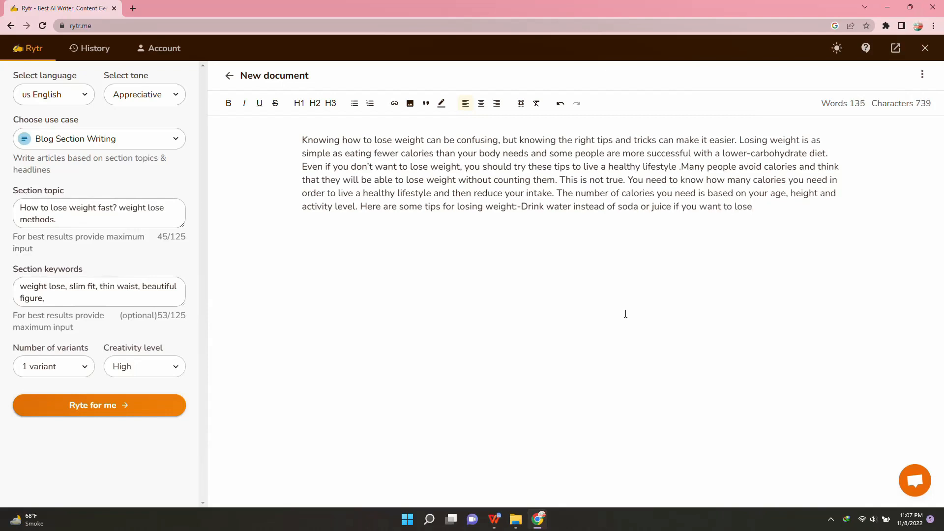
type("weight. The sugar does not do any good for your")
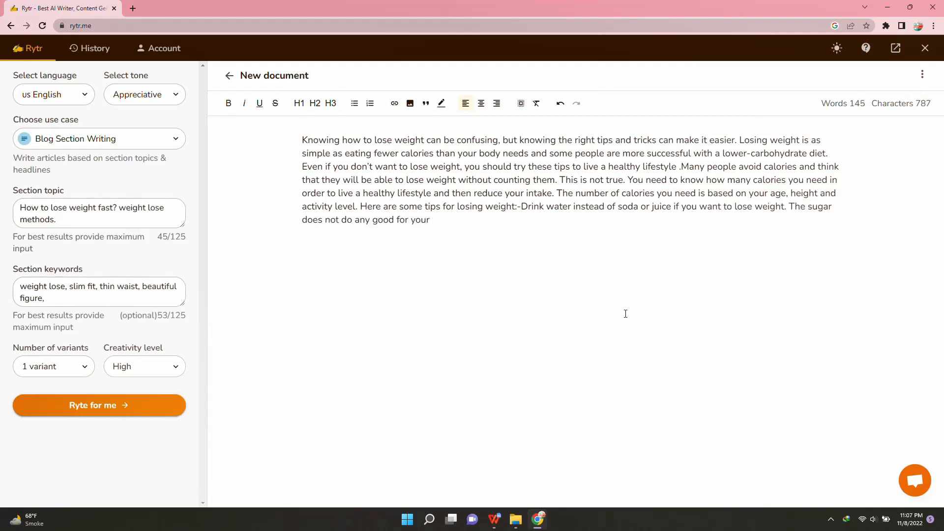
type(".")
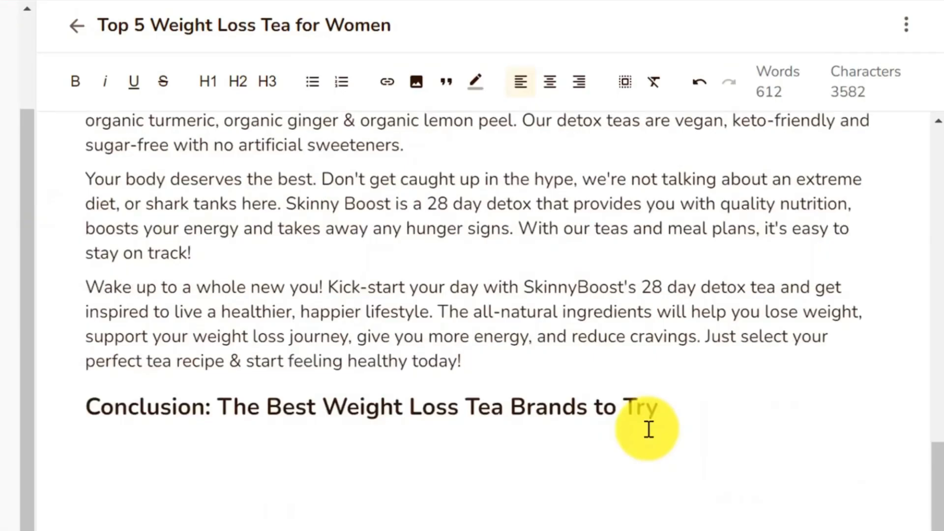
- Generate conclusion paragraphs after the Conclusion heading recommending weight-loss teas and citing a green tea study
left_click(236, 82)
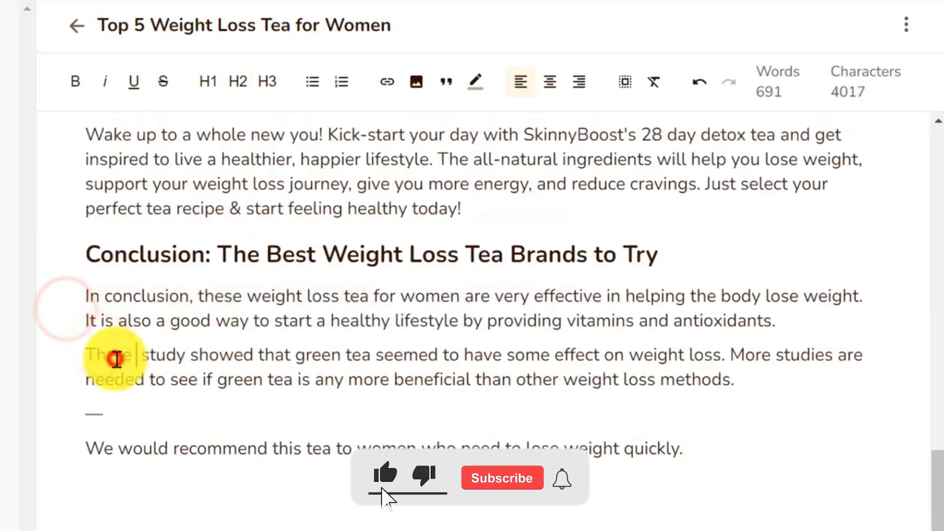
left_click(502, 478)
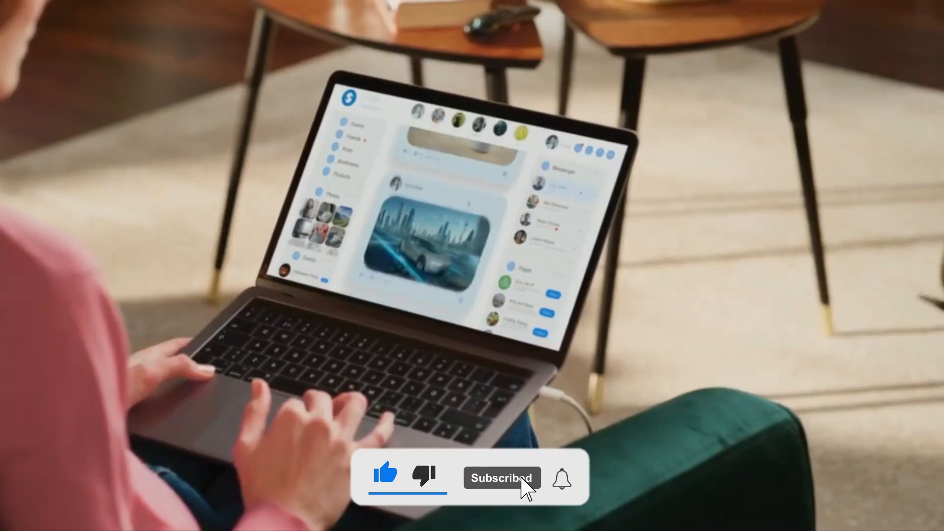